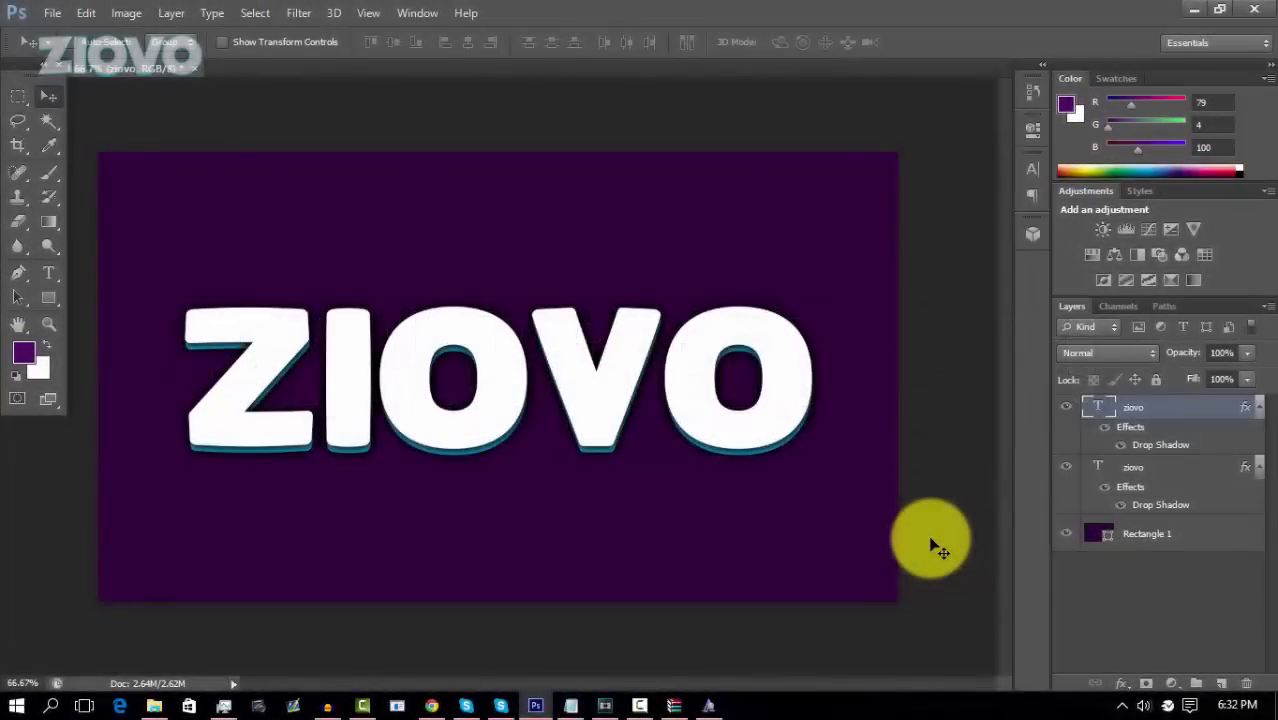
mouse_move(443, 175)
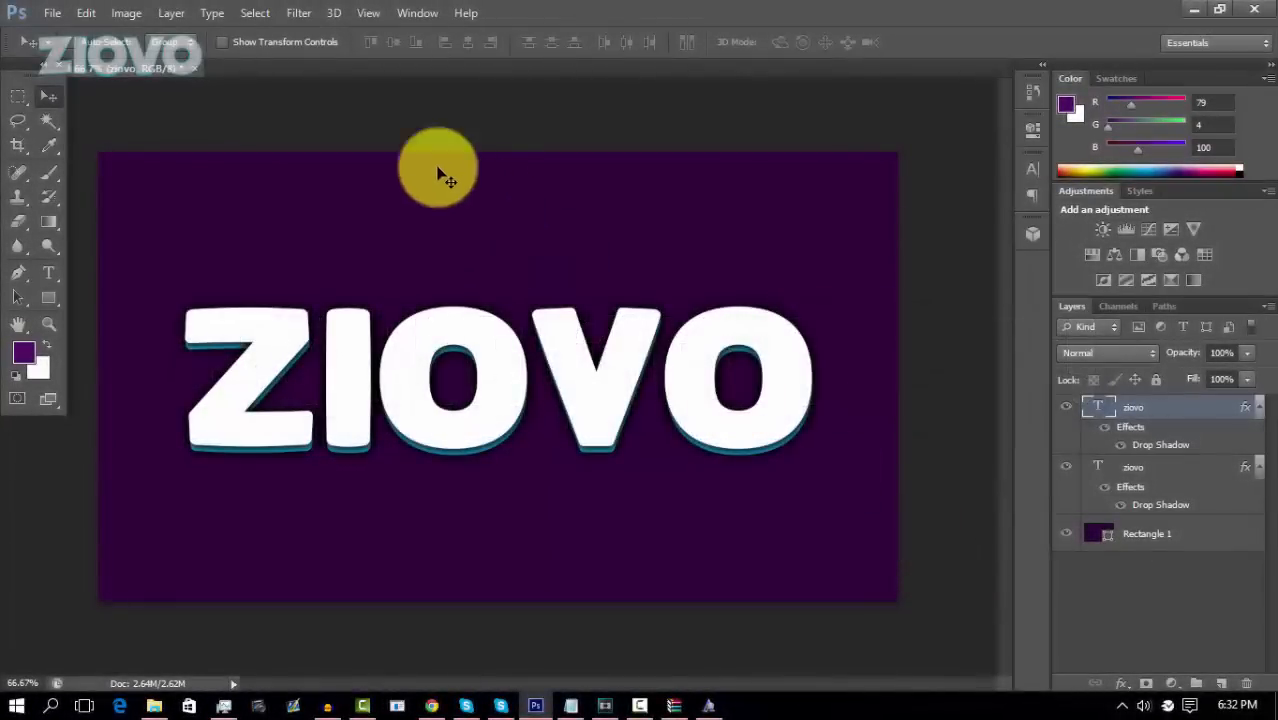
Step: Create a new blank 1280×720 document
click(52, 13)
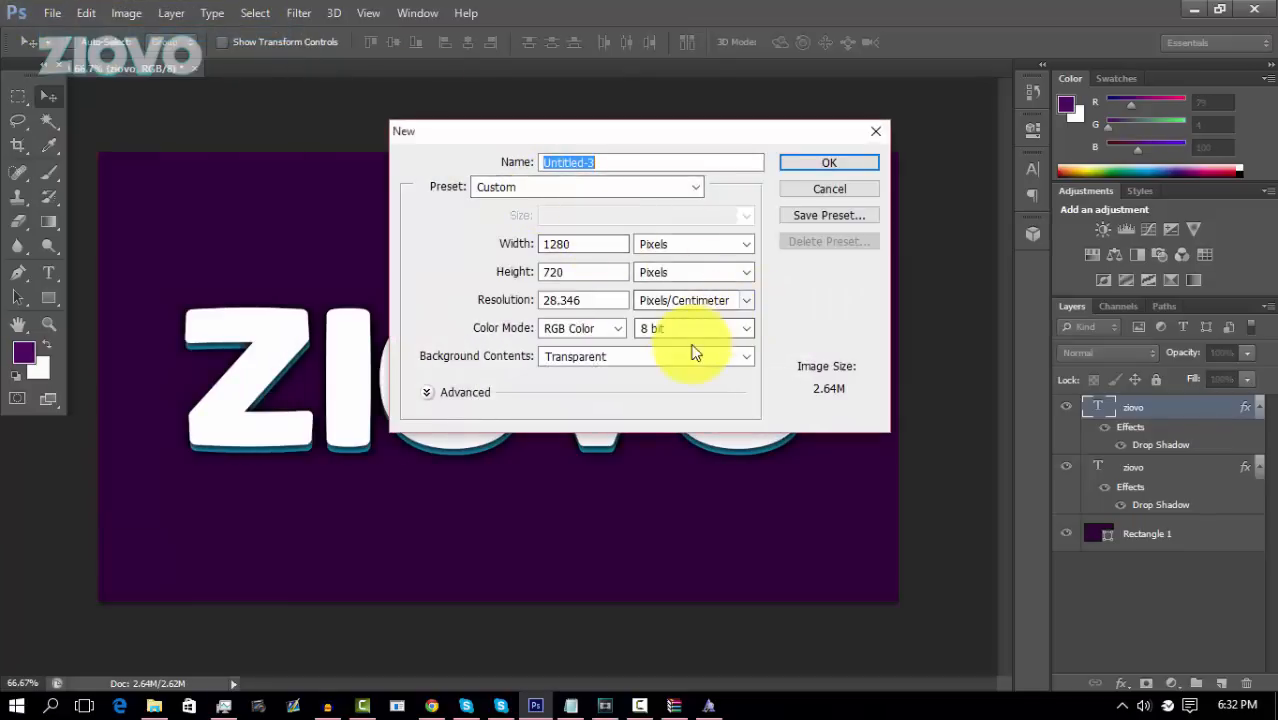
click(828, 162)
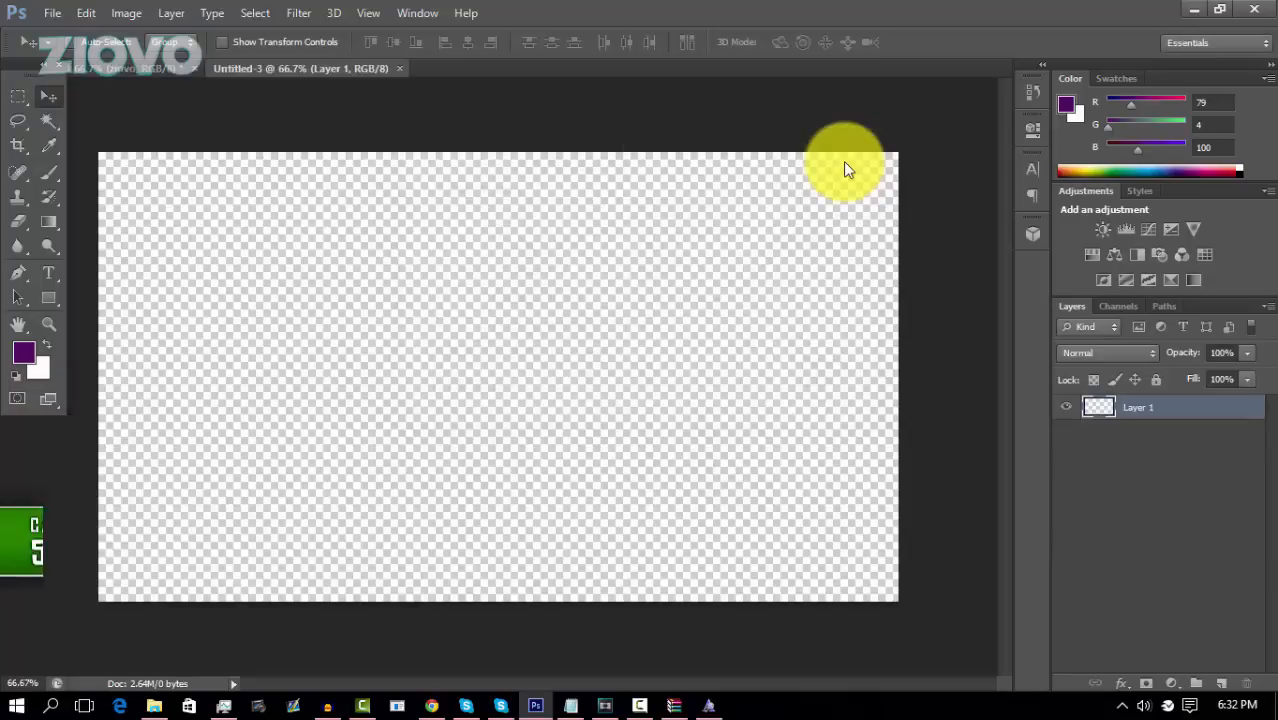
mouse_move(52, 298)
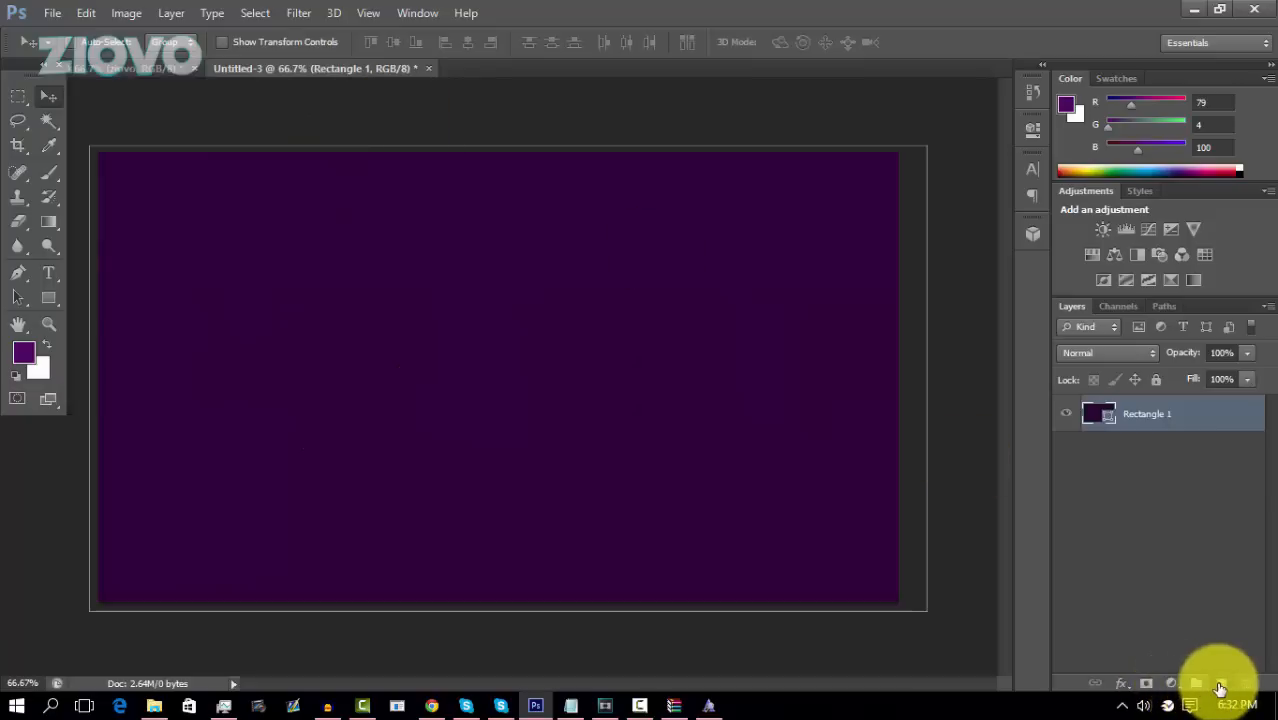
Step: Add the word ZIOVO in large 300 pt teal letters centred on the canvas
click(48, 272)
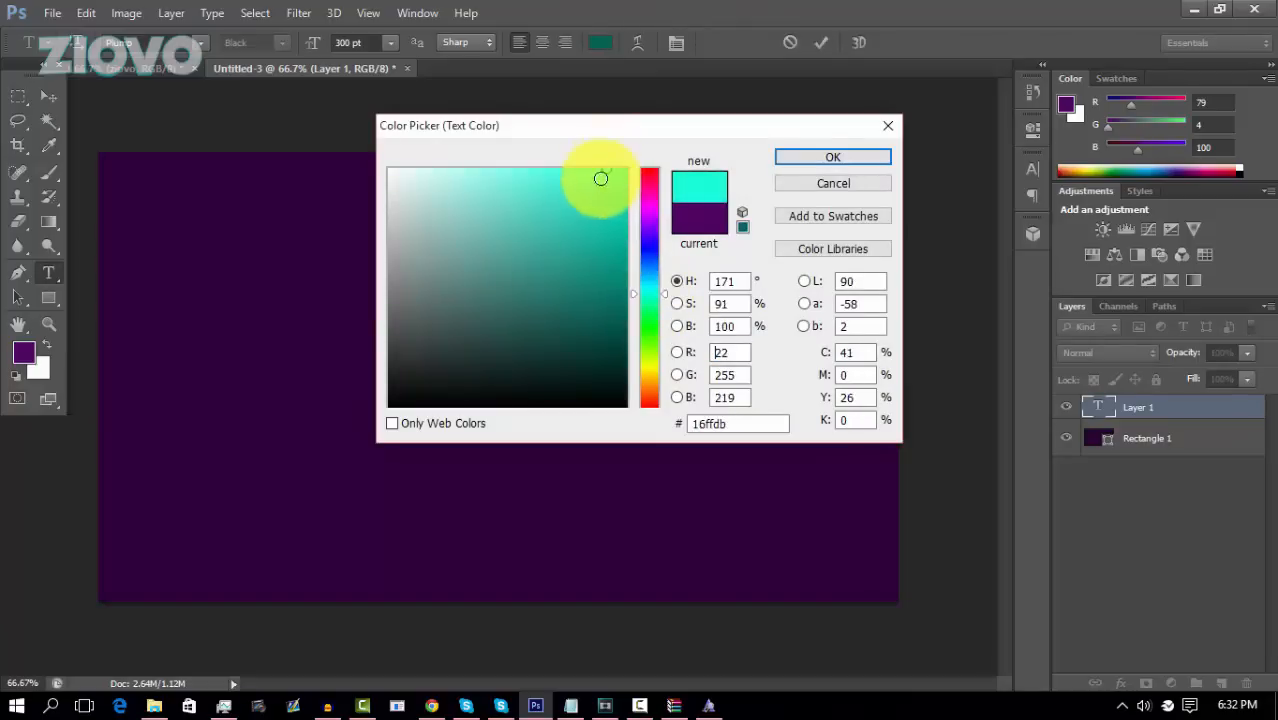
click(832, 157)
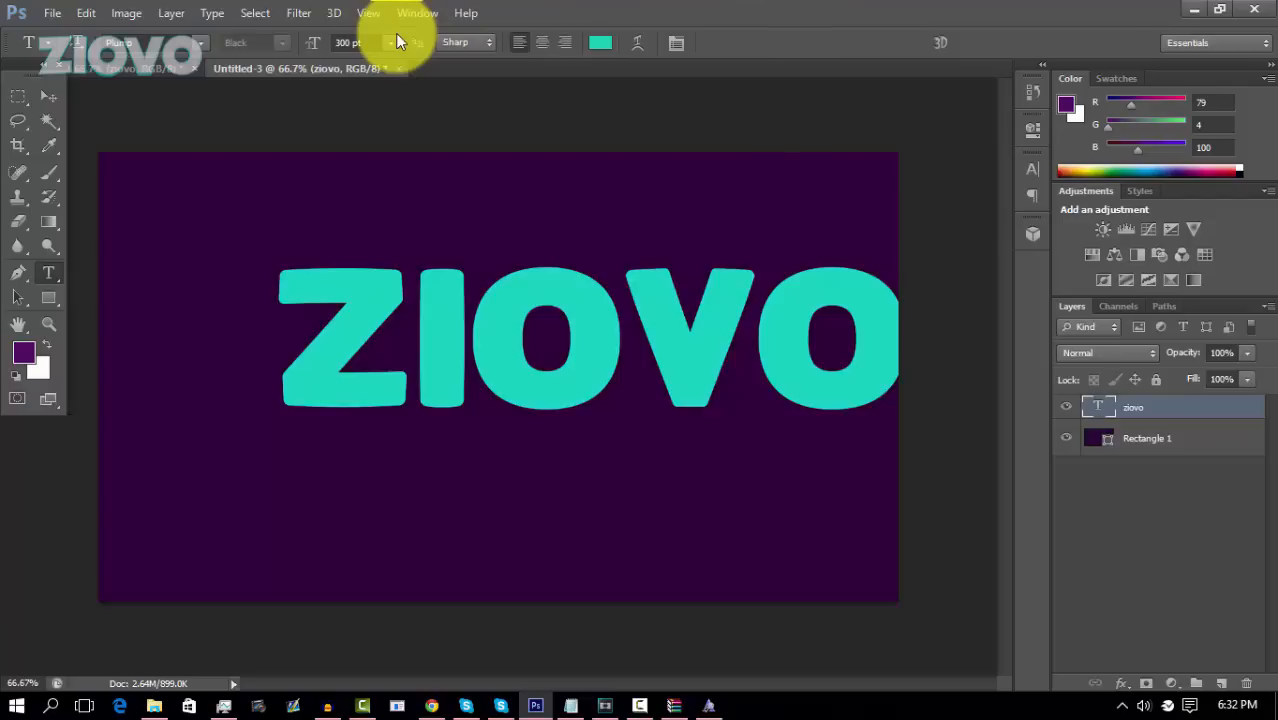
click(170, 13)
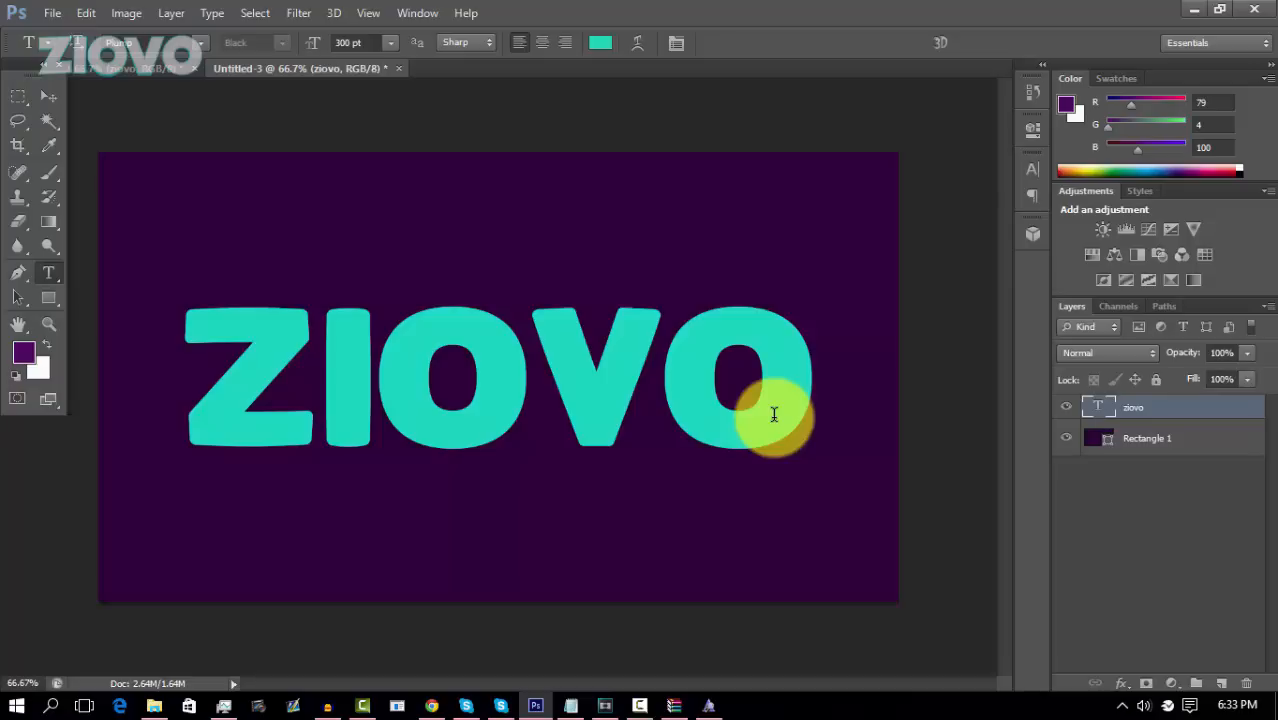
Step: Duplicate the ZIOVO layer, colour the upper copy white and select the teal layer beneath
click(1130, 407)
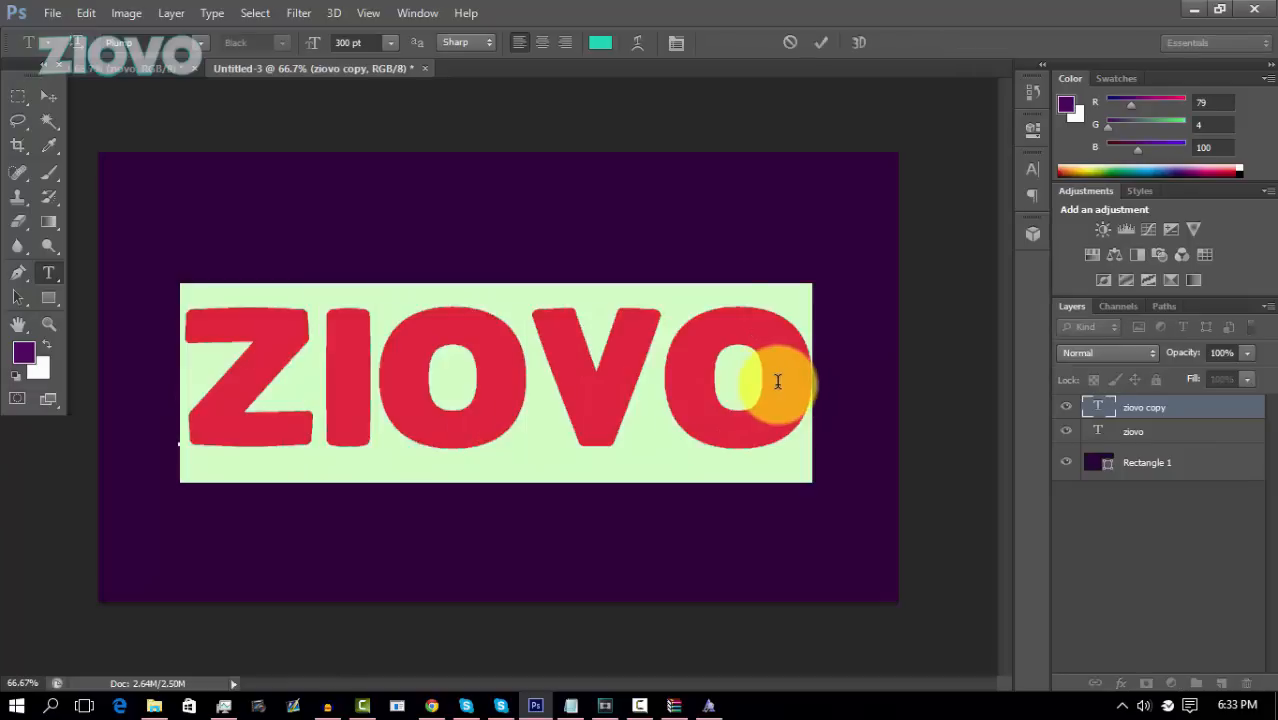
click(600, 42)
text(ffffff)
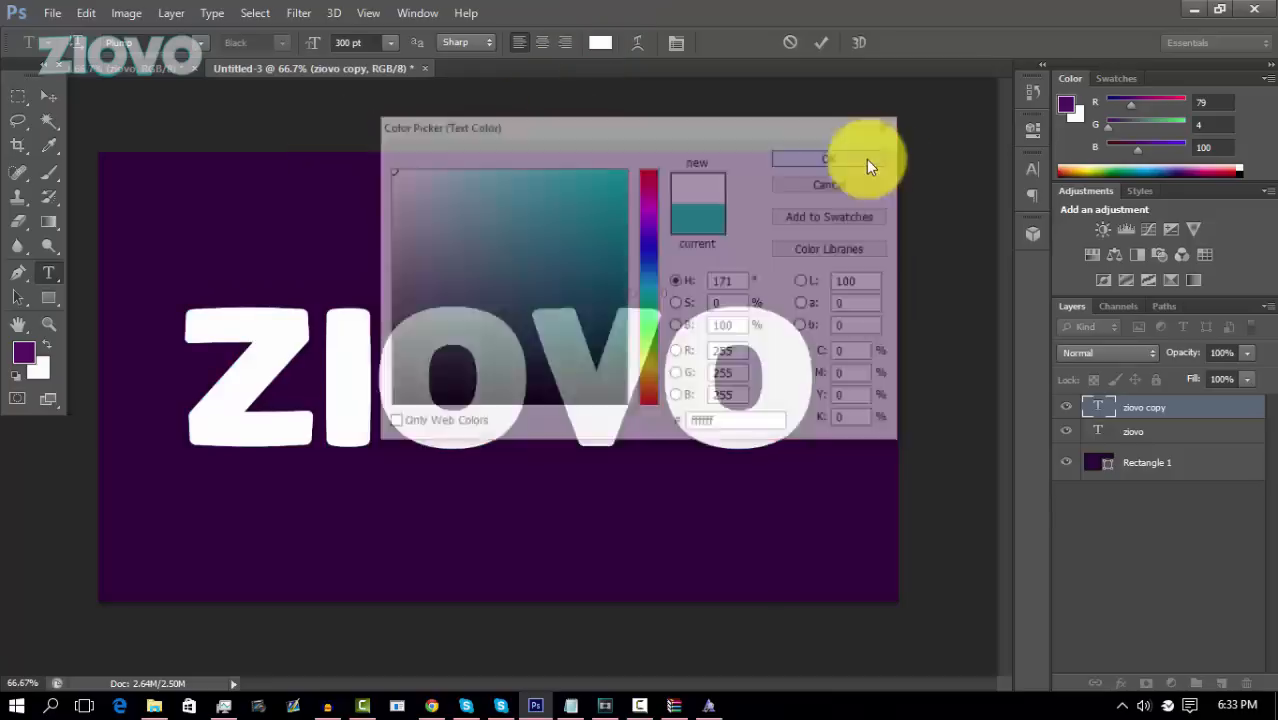
click(827, 160)
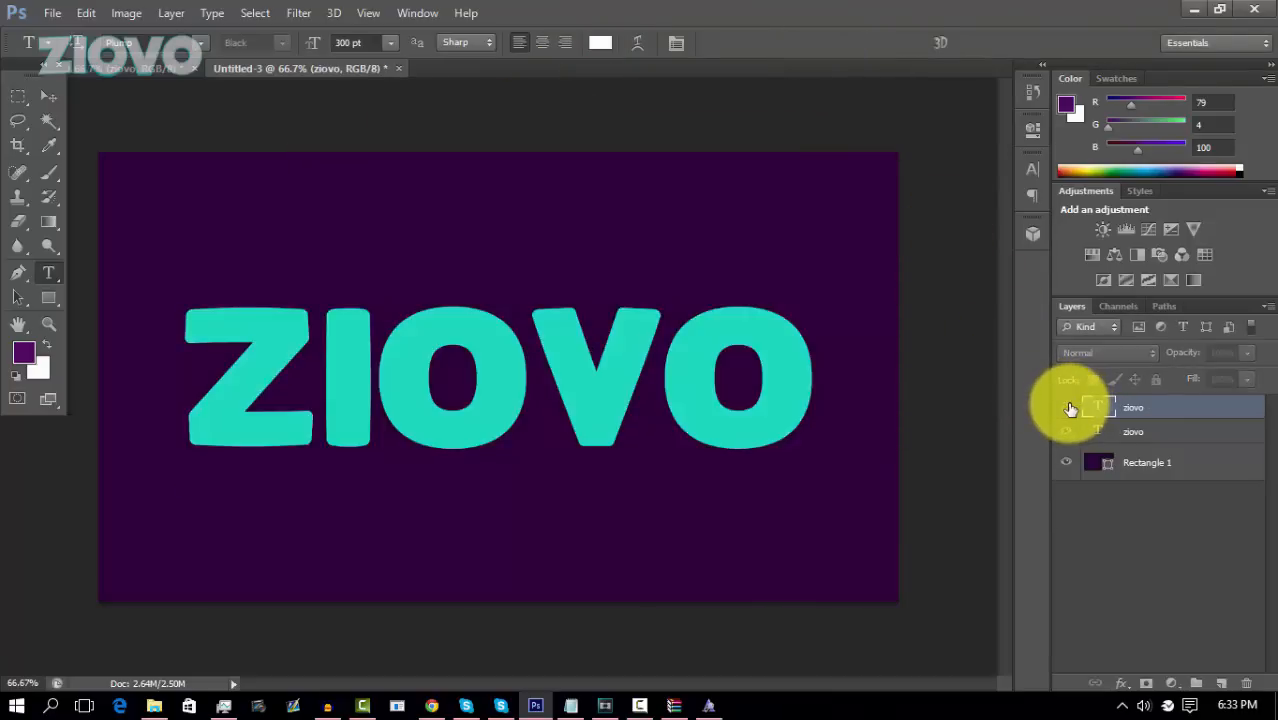
click(1066, 407)
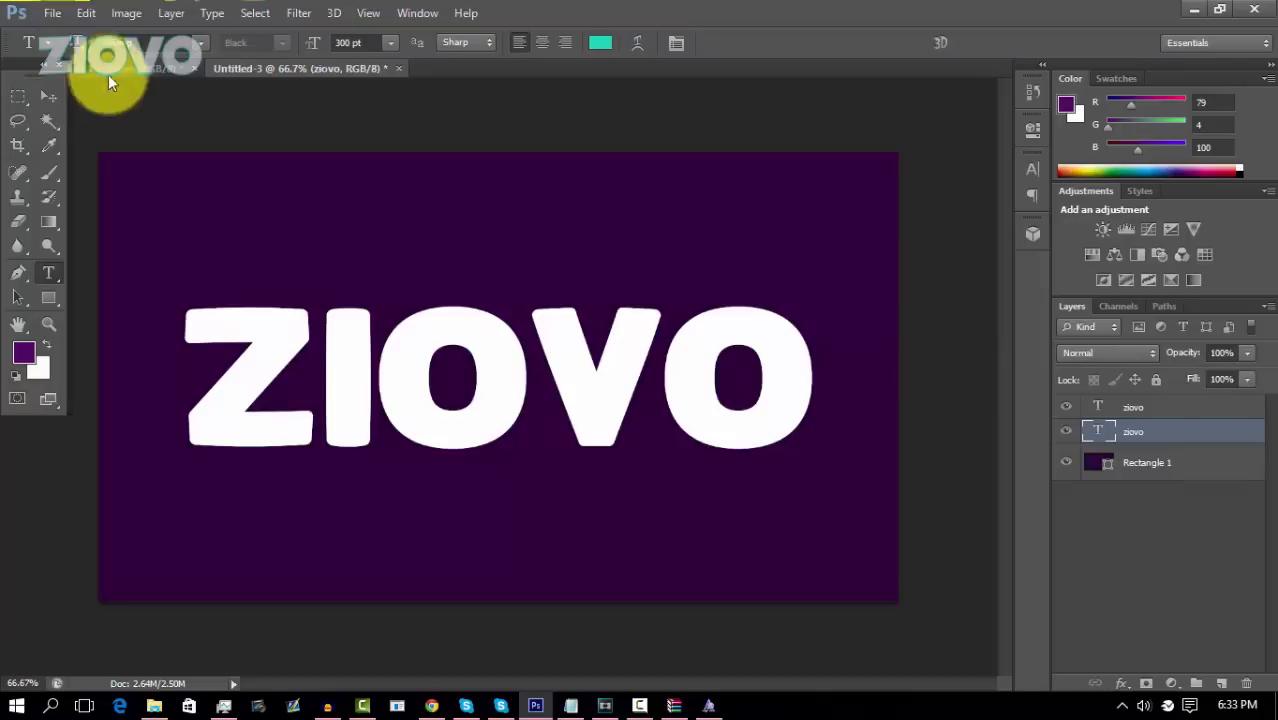
Step: Nudge the teal copy down with the Move tool so it peeks out under the white letters
click(18, 97)
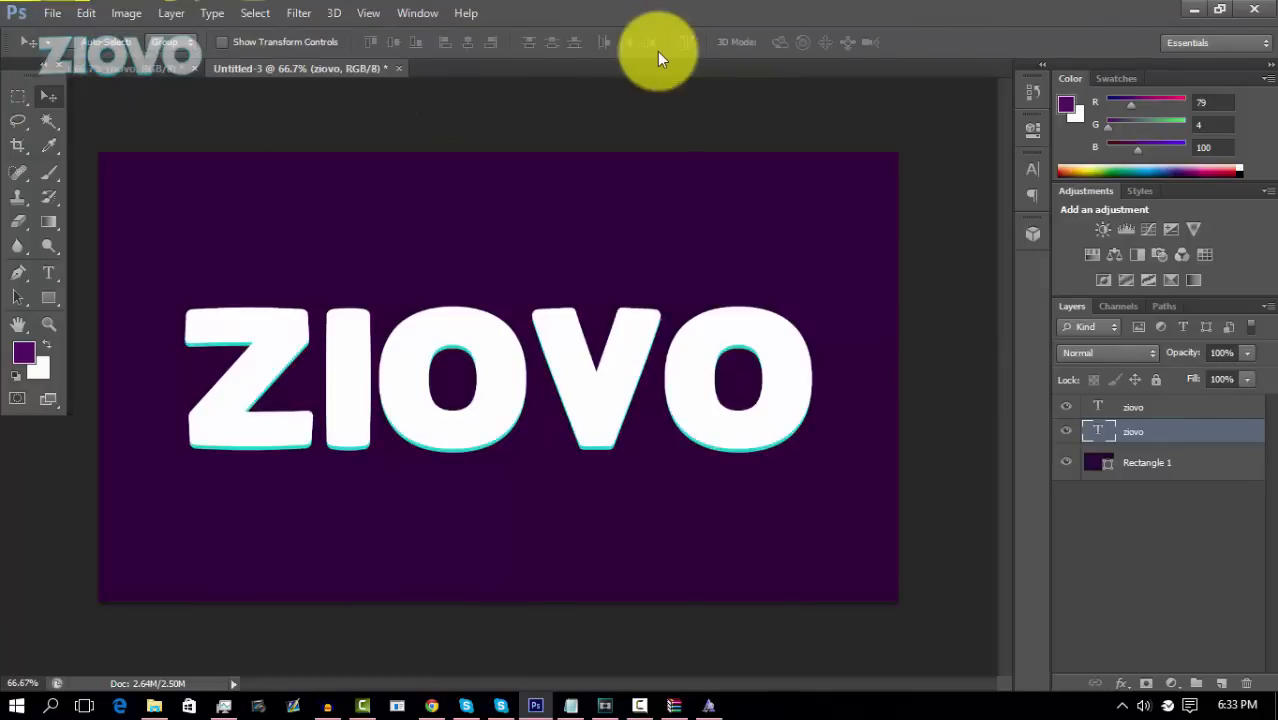
mouse_move(658, 50)
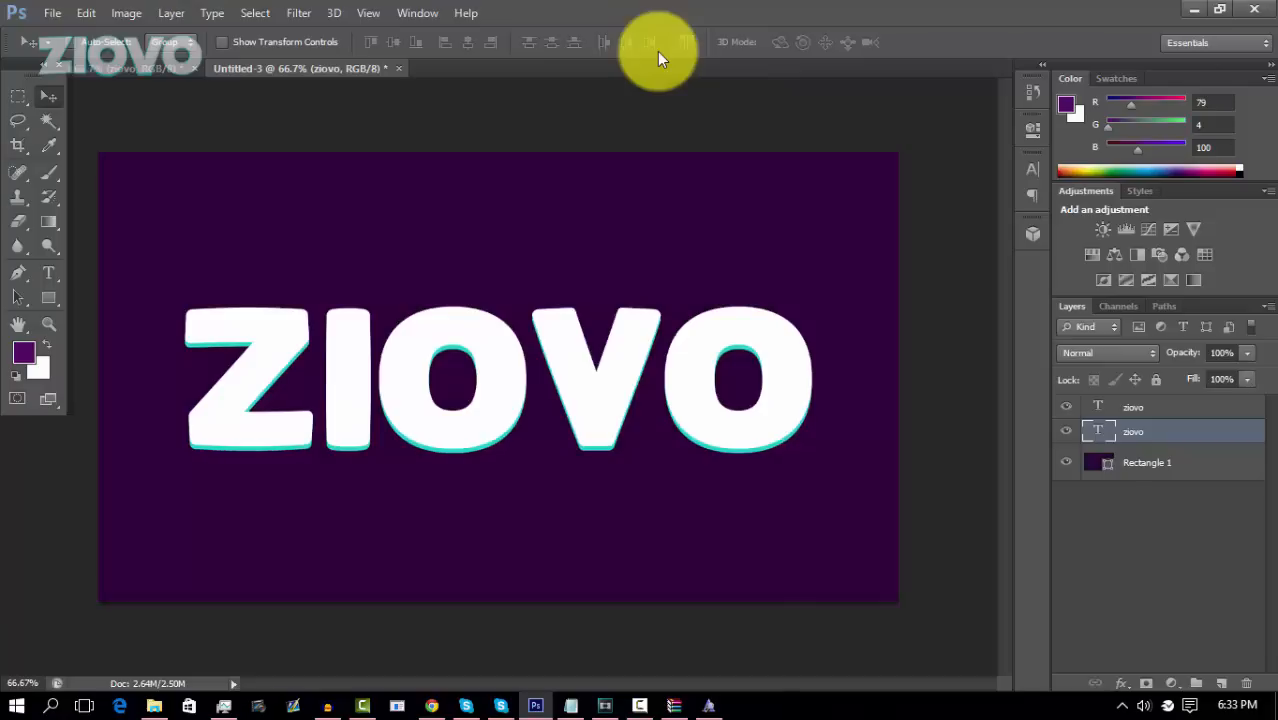
mouse_move(685, 42)
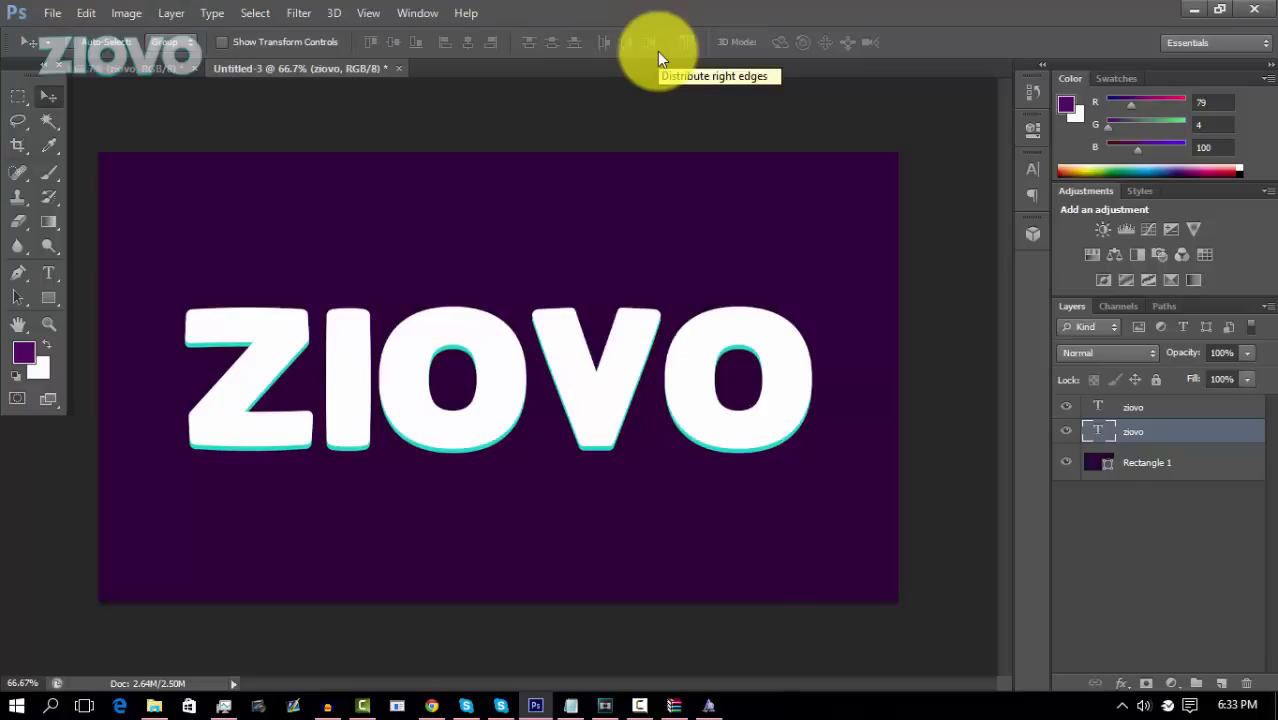
mouse_move(880, 290)
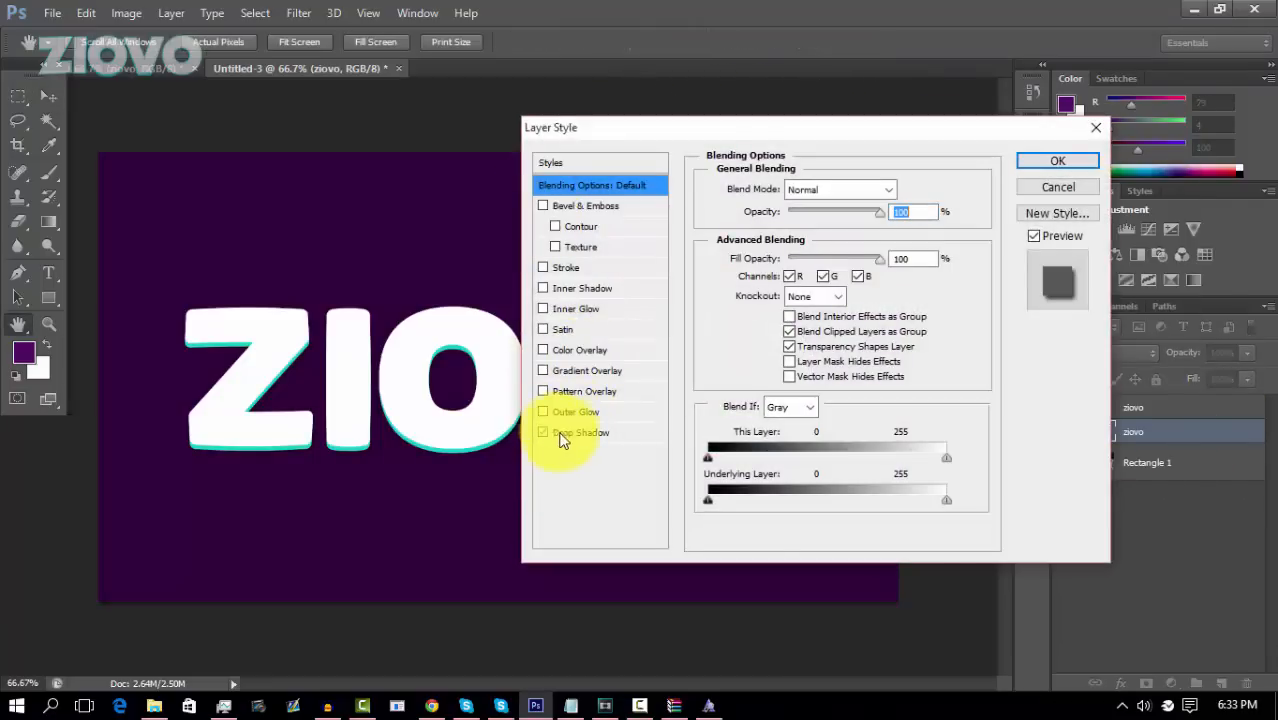
Step: Apply a Drop Shadow (distance 0, spread 33, size 33) to the teal text and copy its layer style
click(543, 432)
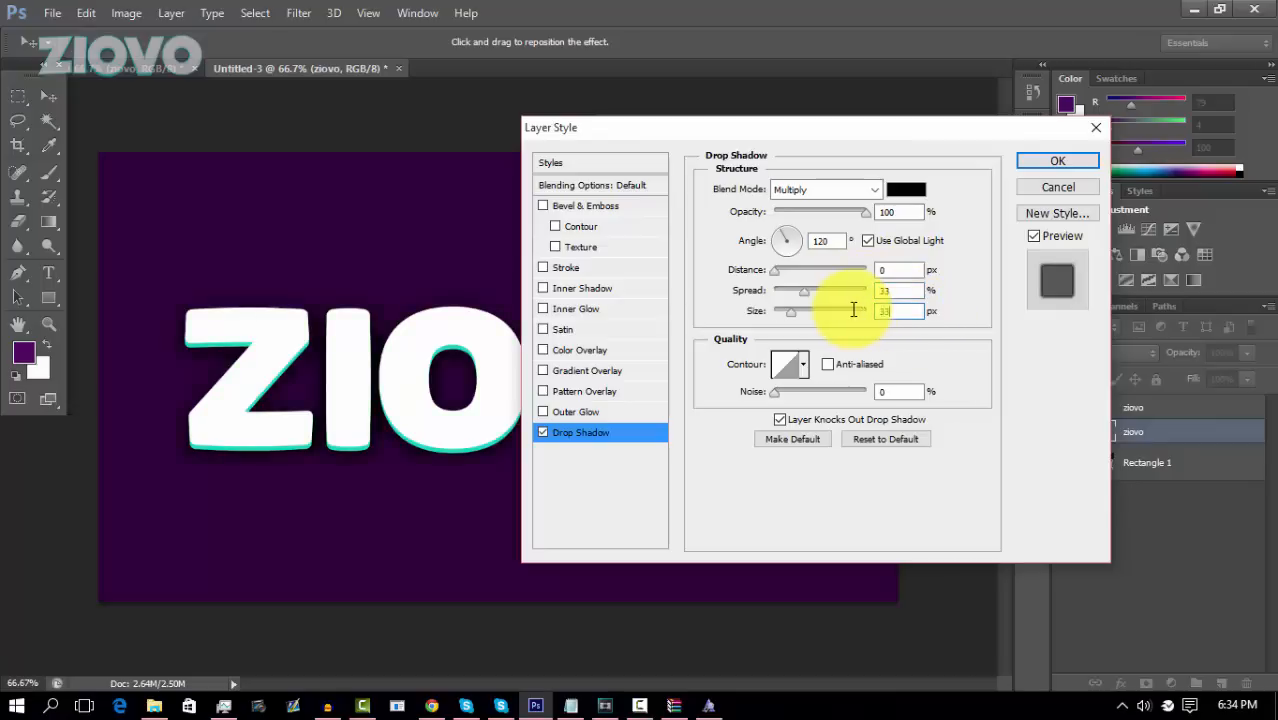
click(1057, 161)
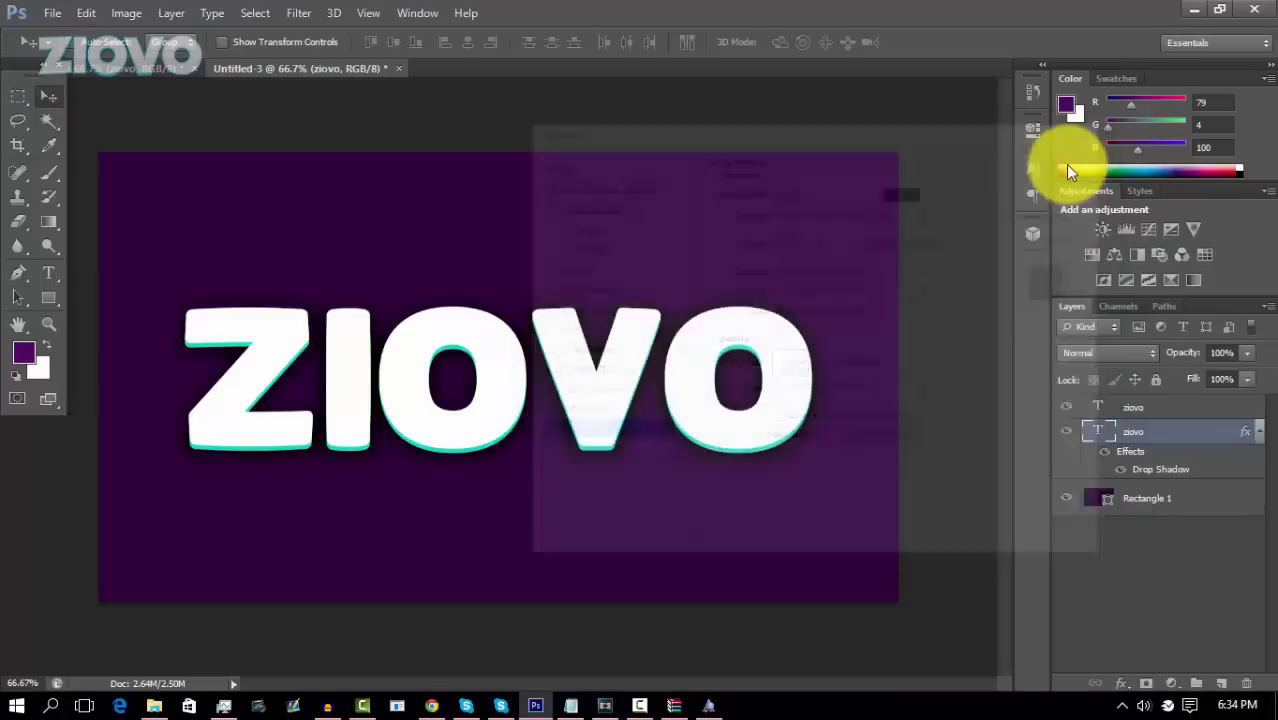
right_click(1133, 431)
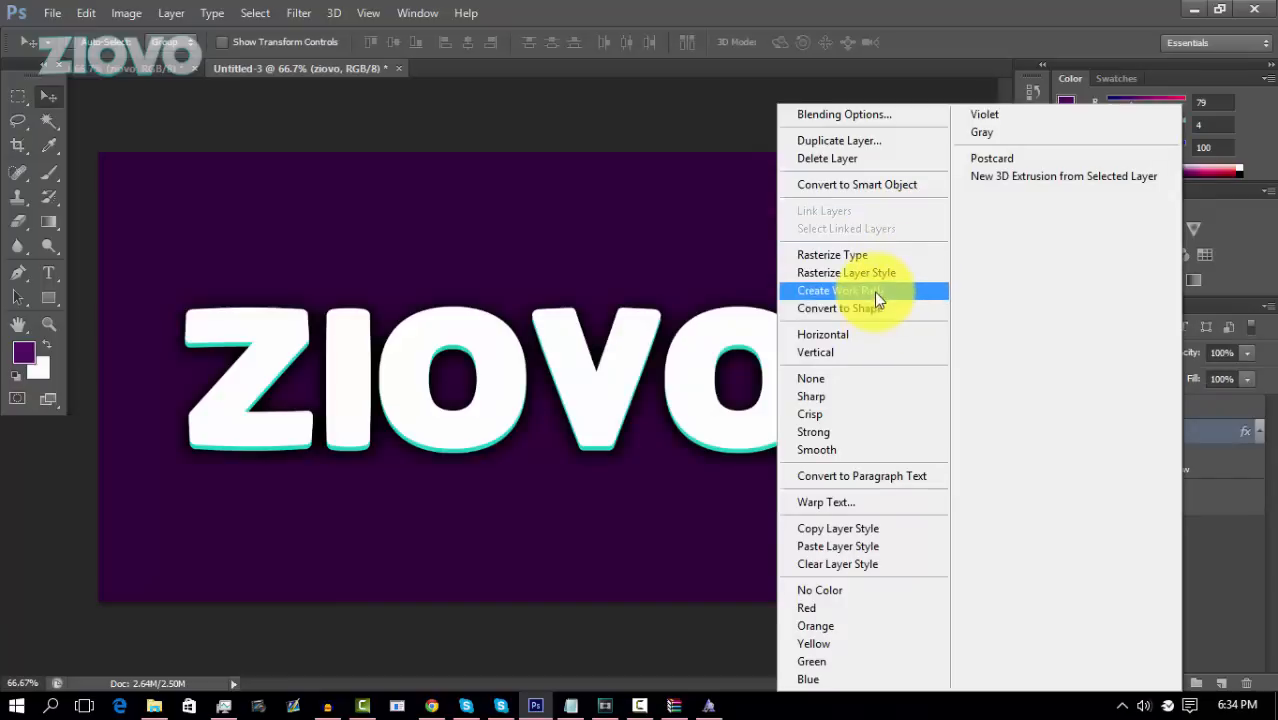
mouse_move(851, 528)
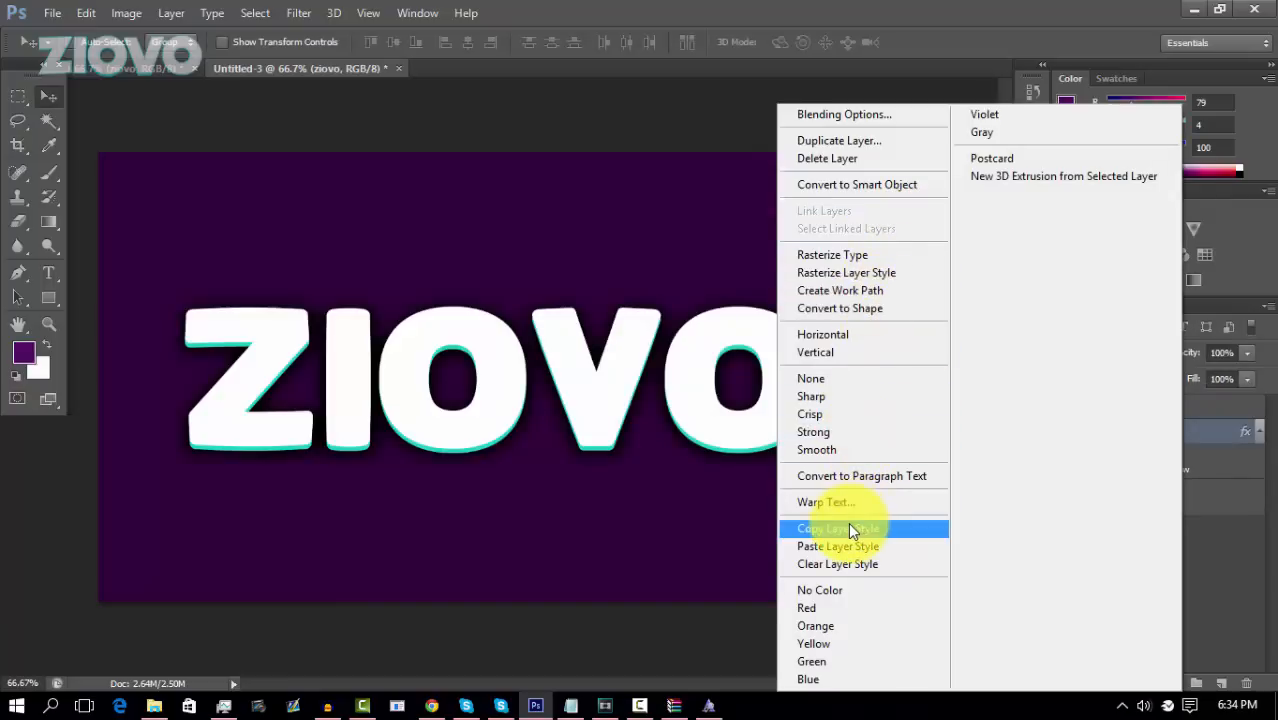
click(836, 528)
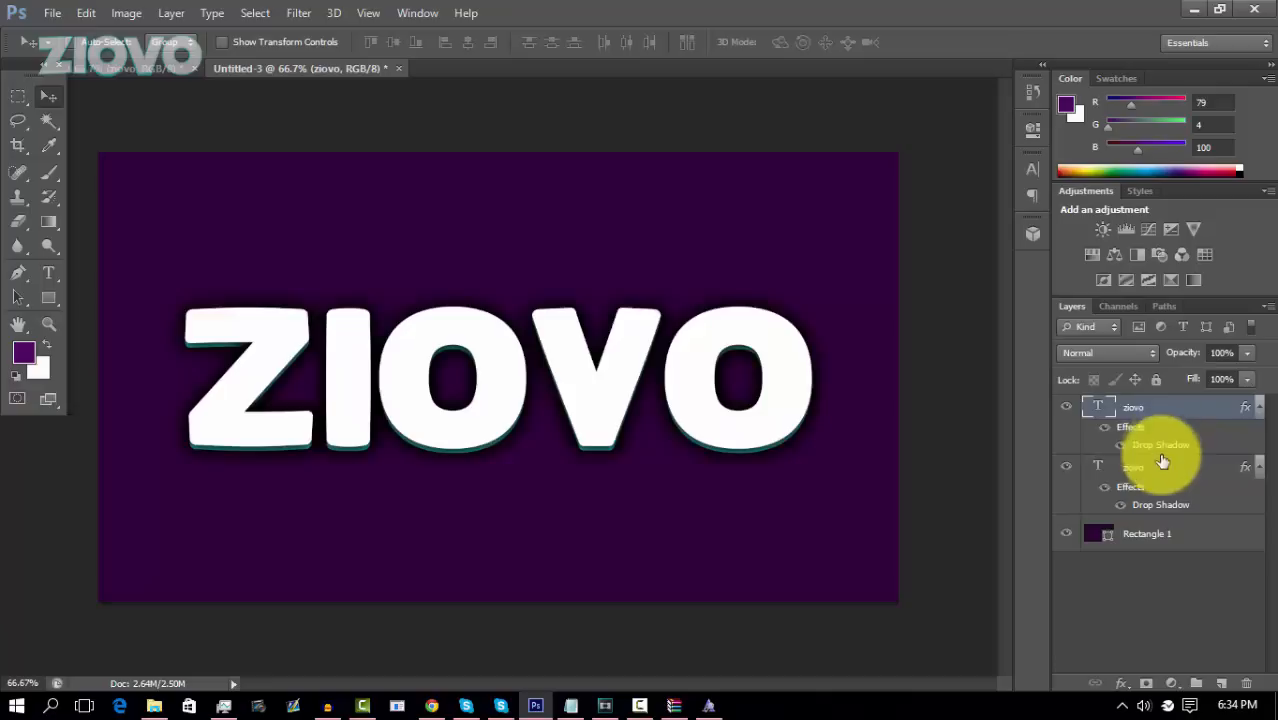
Step: Convert both ZIOVO layers to one smart object and scale it larger across the canvas
click(1133, 467)
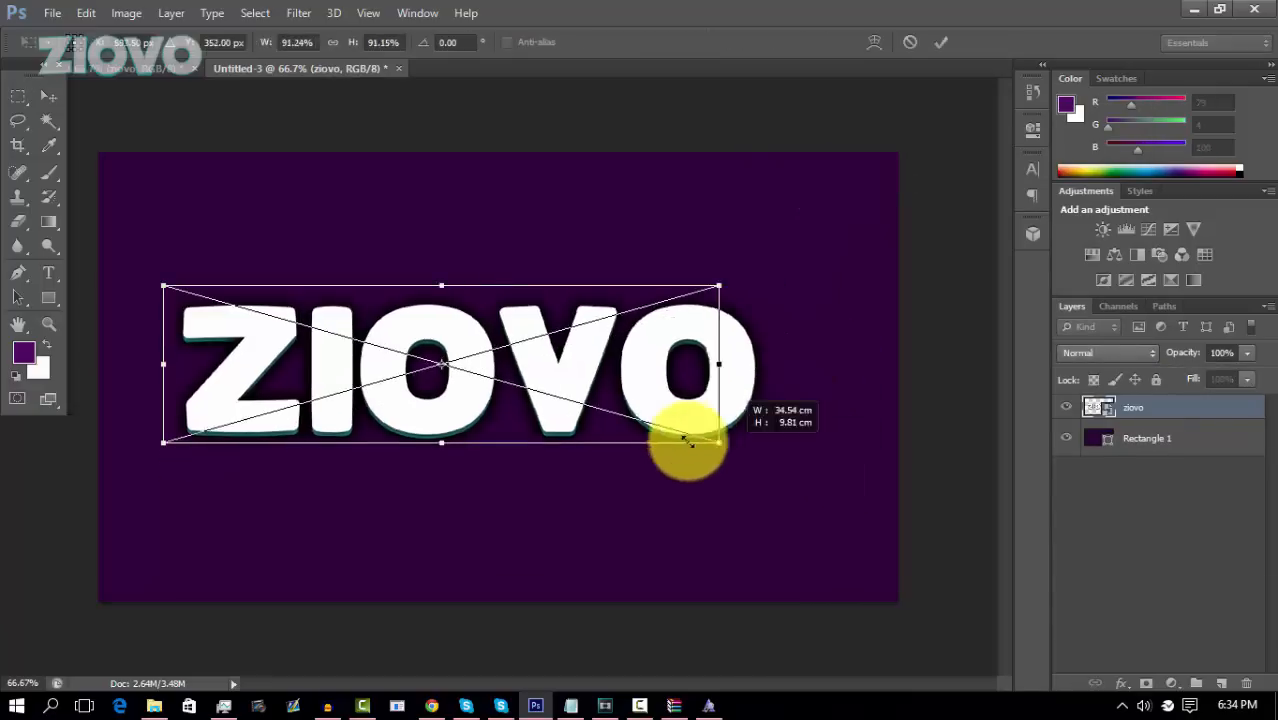
drag(690, 445, 817, 468)
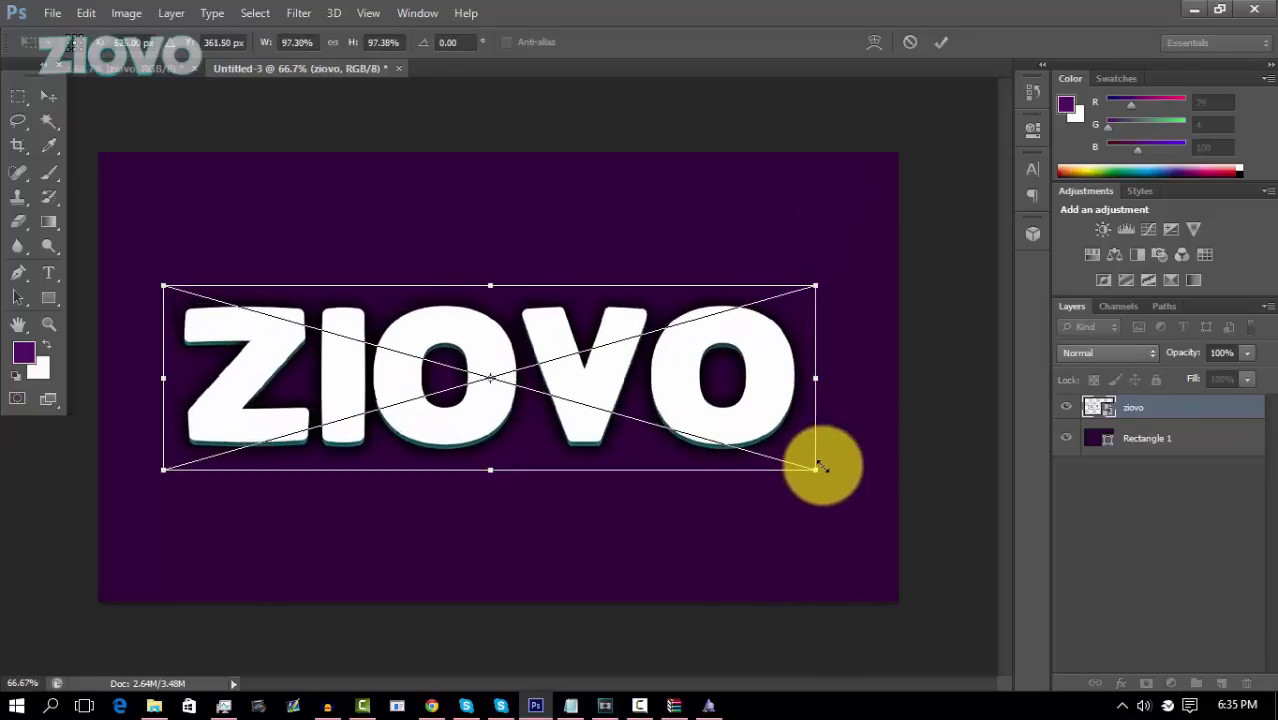